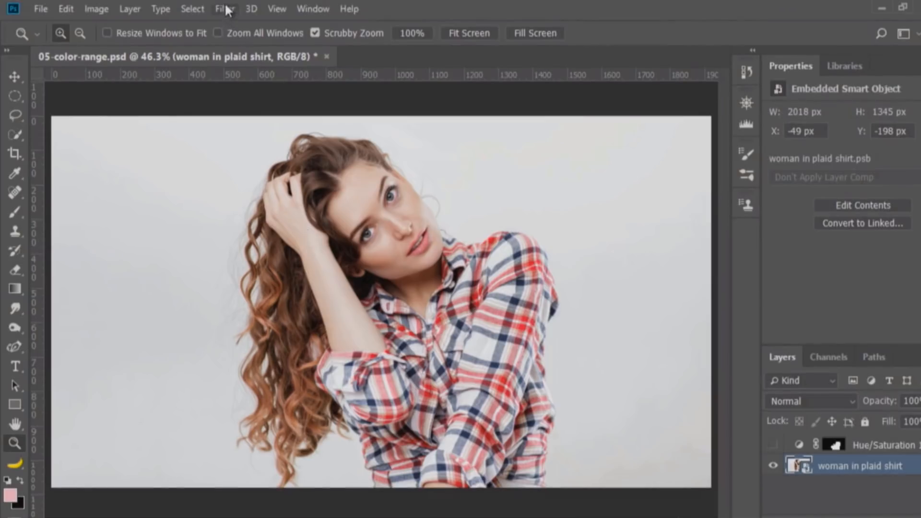
Open the portrait in the Camera Raw Filter and raise sharpening Amount to about 71
click(224, 8)
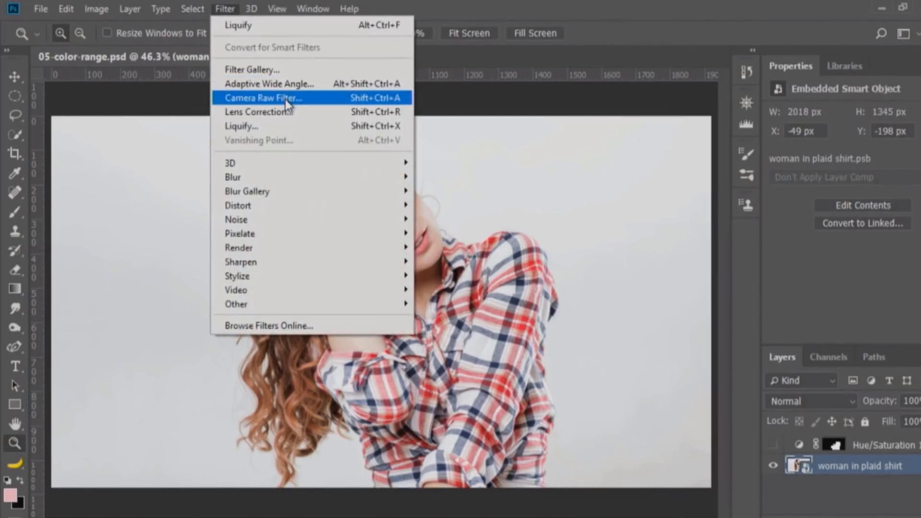
click(272, 97)
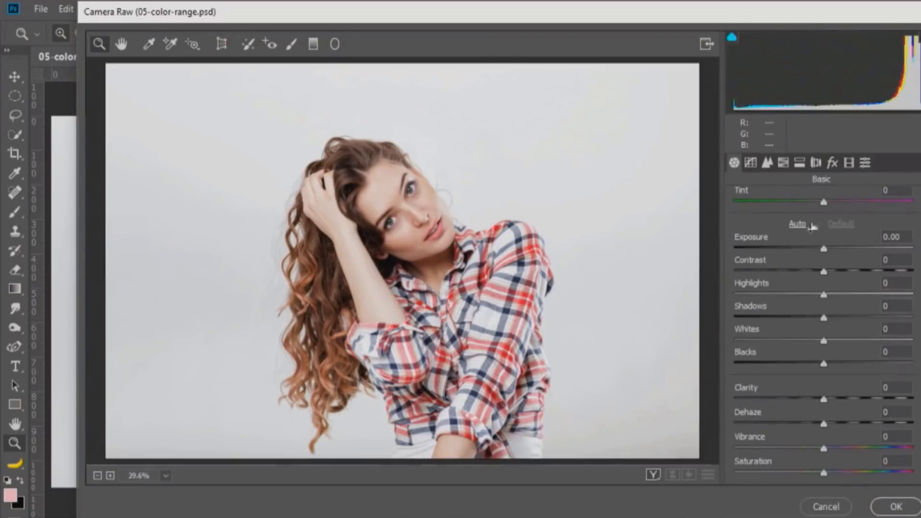
click(766, 163)
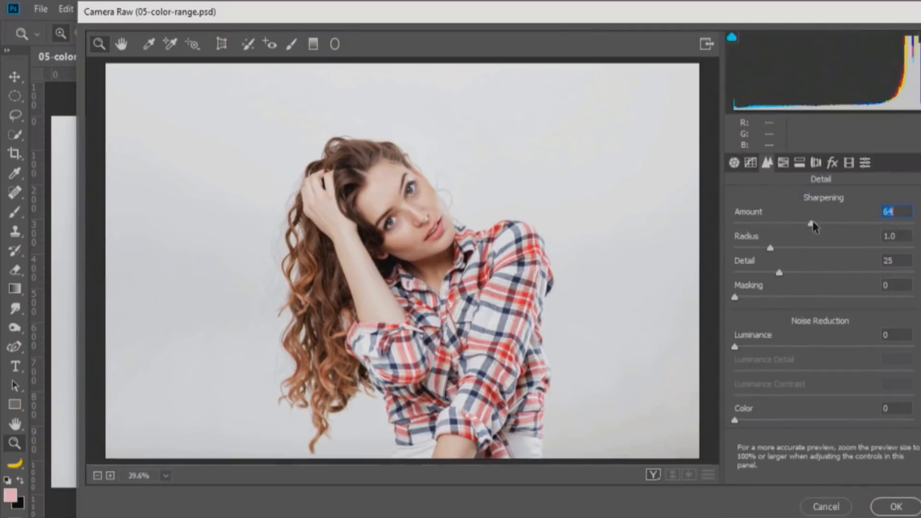
drag(875, 223, 793, 223)
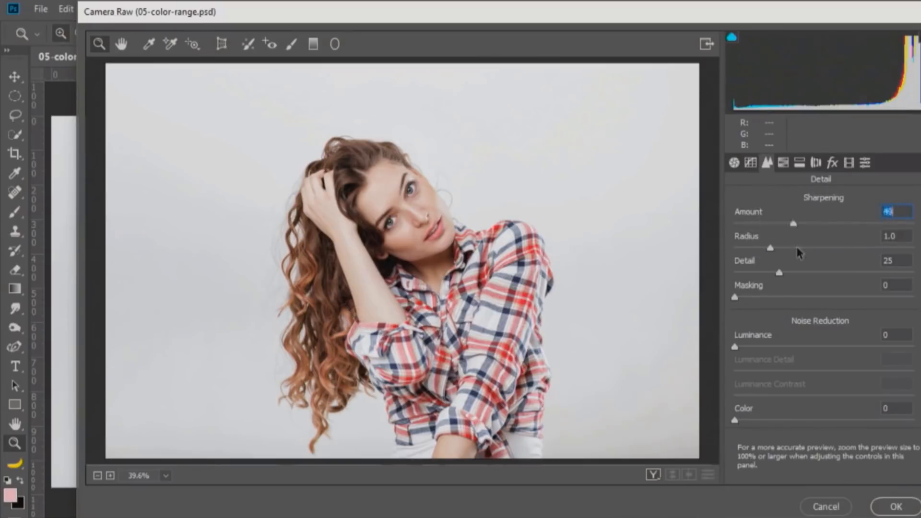
drag(792, 224, 882, 223)
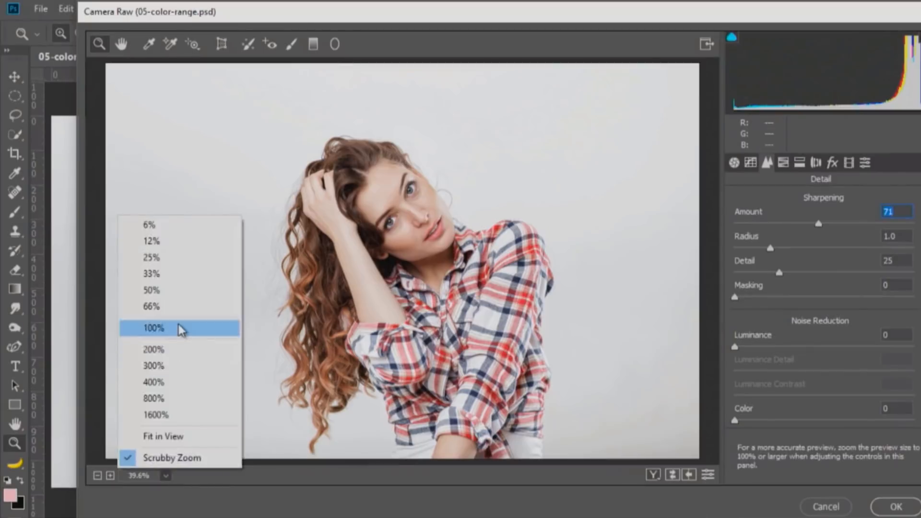
View the preview at 100%, set sharpening Amount to 49 and Masking to about 55
click(152, 328)
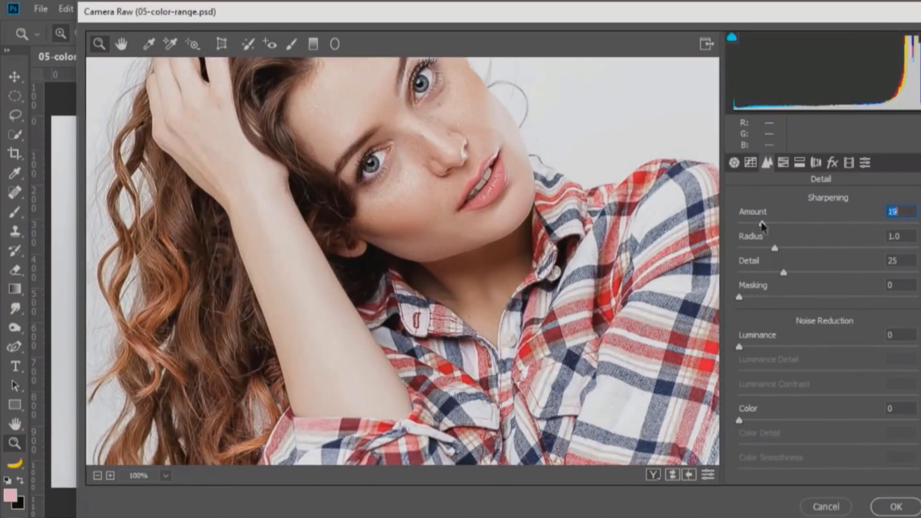
drag(761, 222, 793, 222)
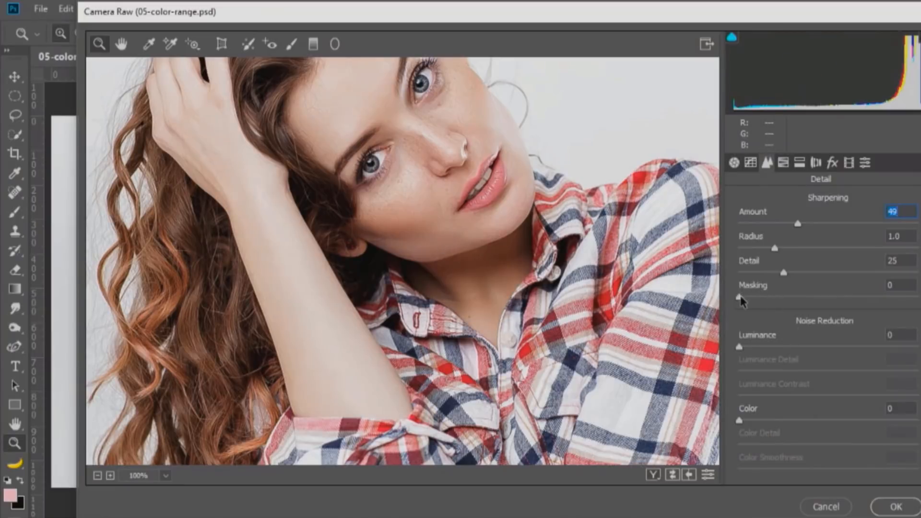
click(894, 285)
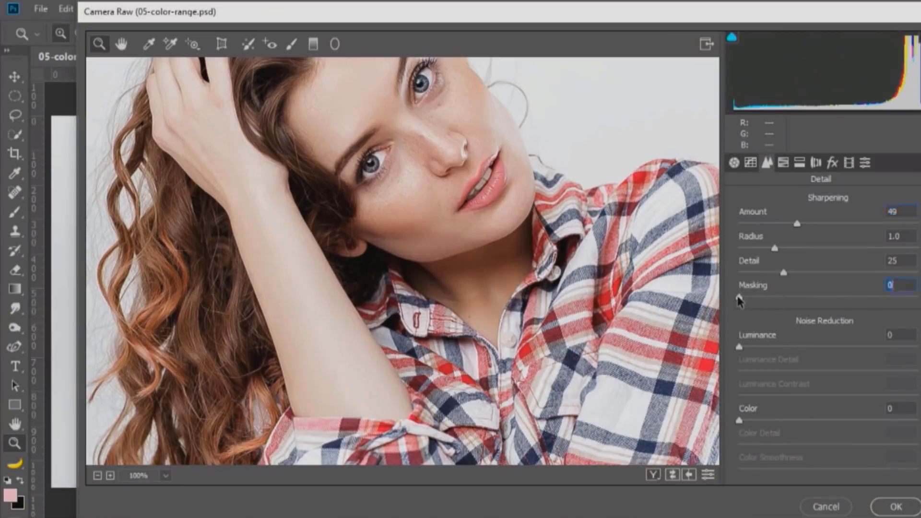
drag(739, 296, 845, 296)
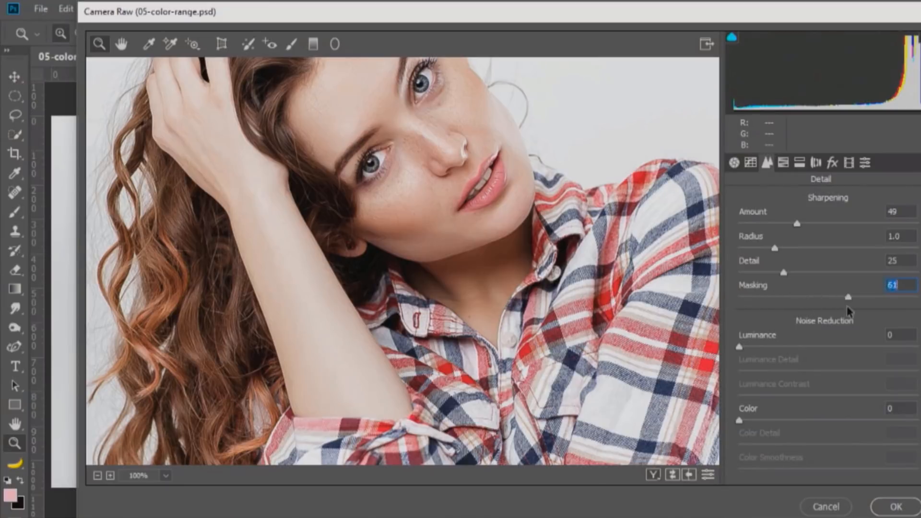
drag(846, 297, 838, 296)
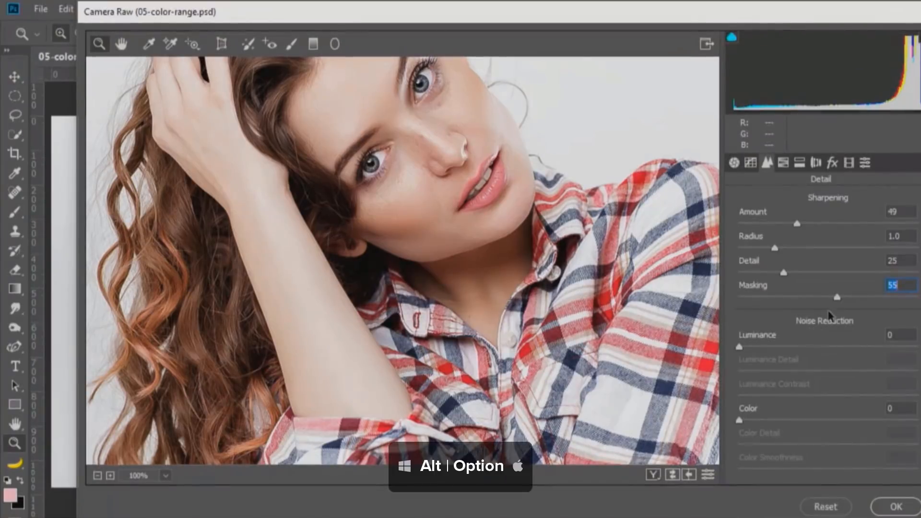
Preview the black-and-white sharpening mask while adjusting Masking, settling at about 73
drag(831, 297, 788, 297)
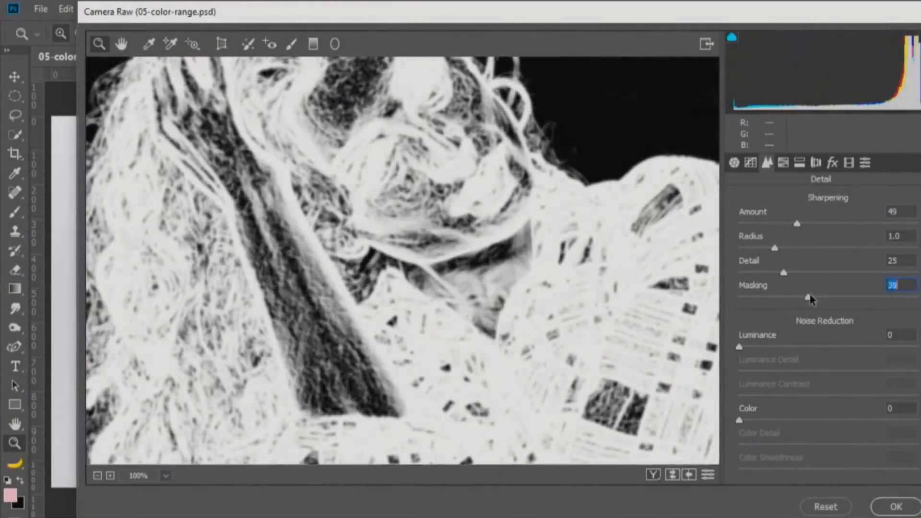
drag(809, 297, 845, 297)
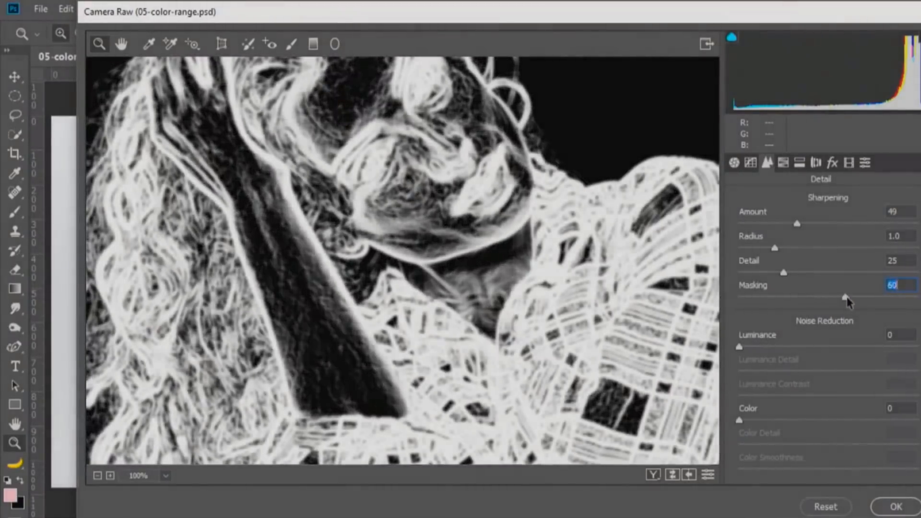
drag(846, 298, 856, 298)
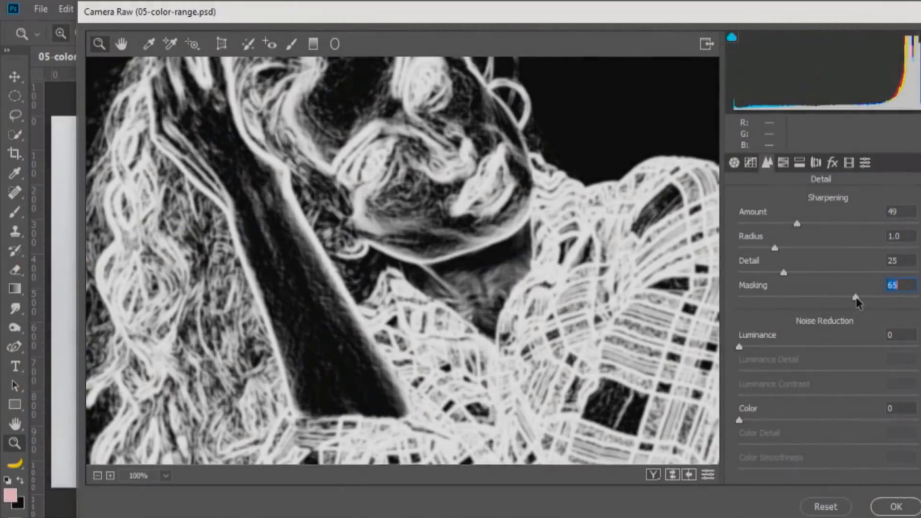
drag(855, 296, 870, 297)
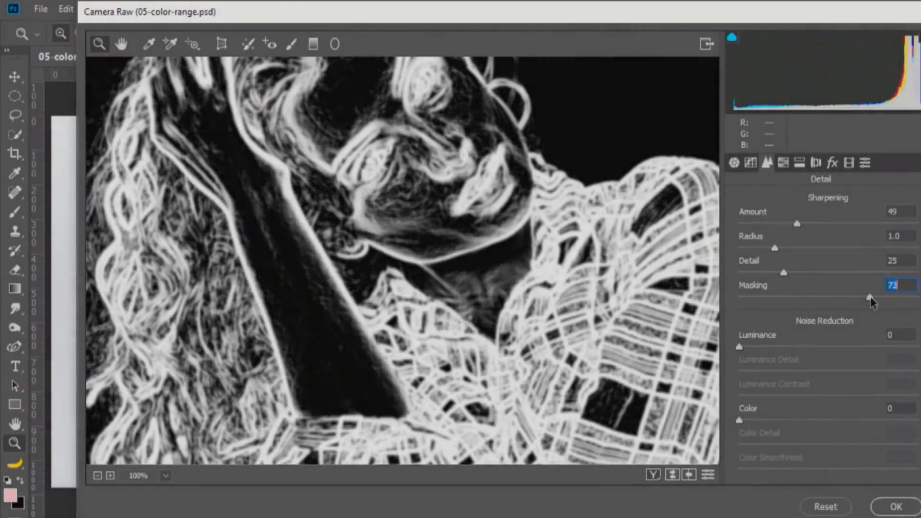
drag(853, 297, 822, 296)
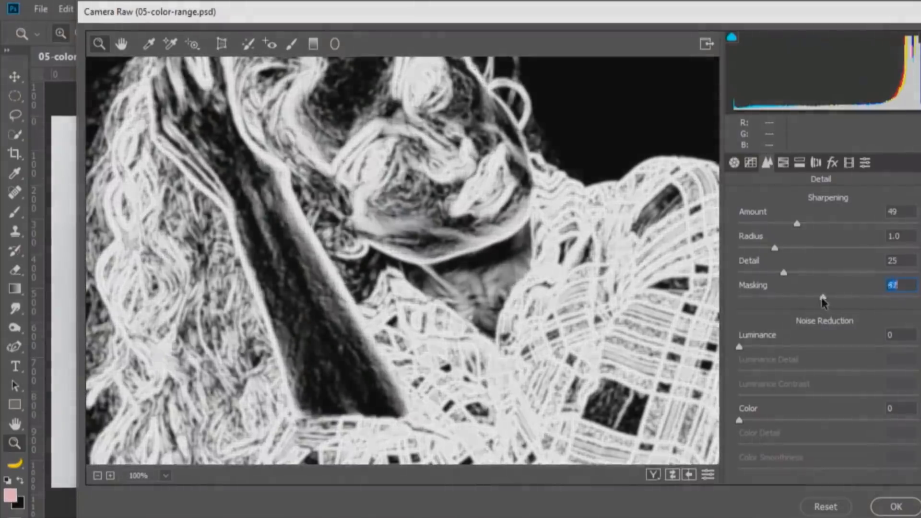
drag(823, 298, 896, 298)
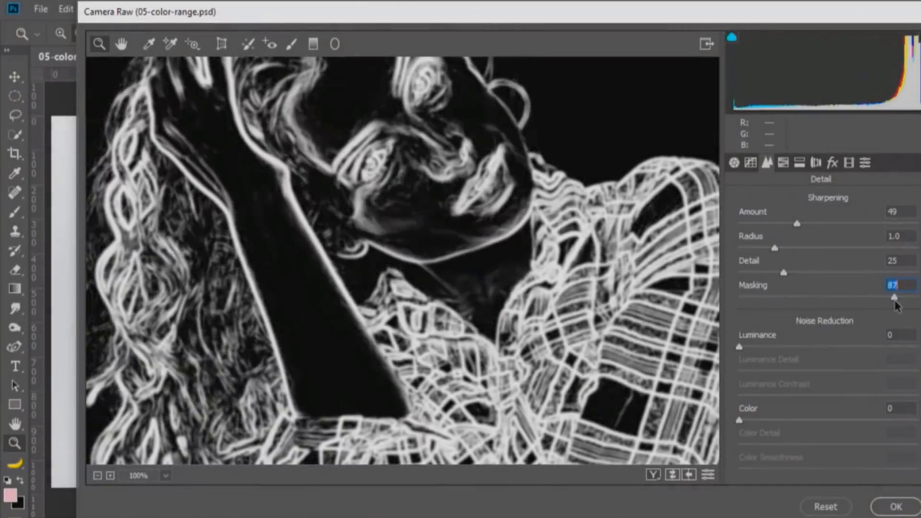
drag(895, 298, 887, 299)
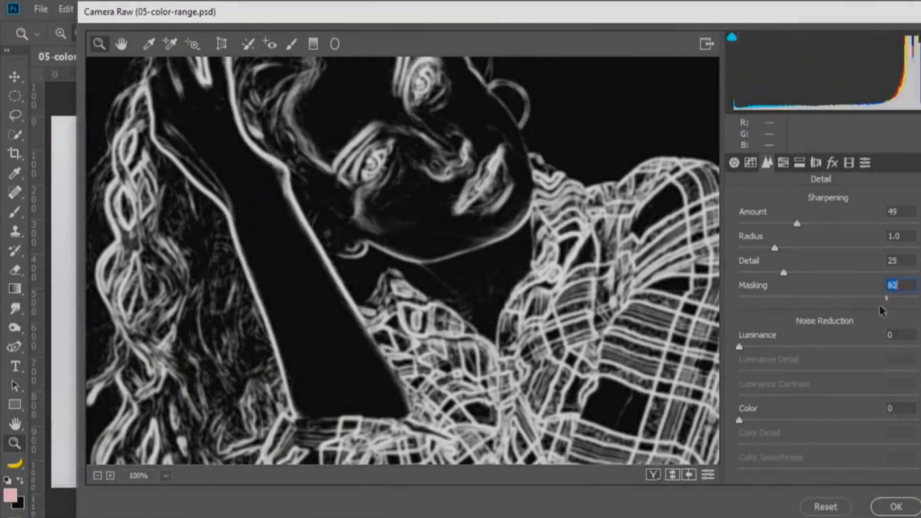
drag(887, 296, 870, 297)
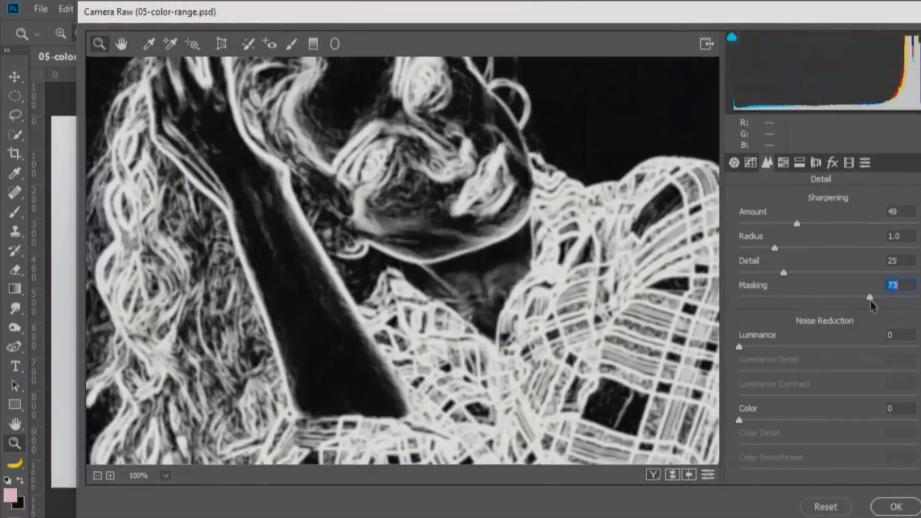
Accept the Camera Raw changes and apply Stylize > Glowing Edges to the rasterized portrait copy
click(894, 506)
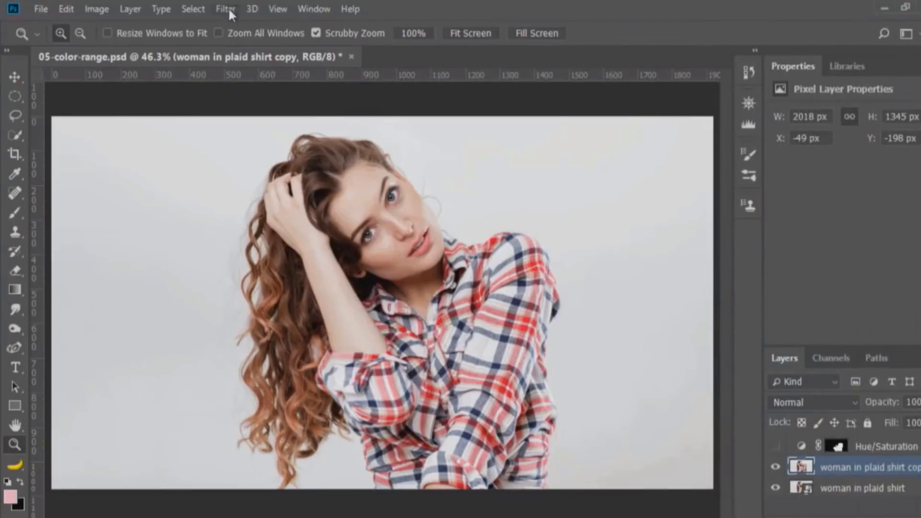
click(225, 9)
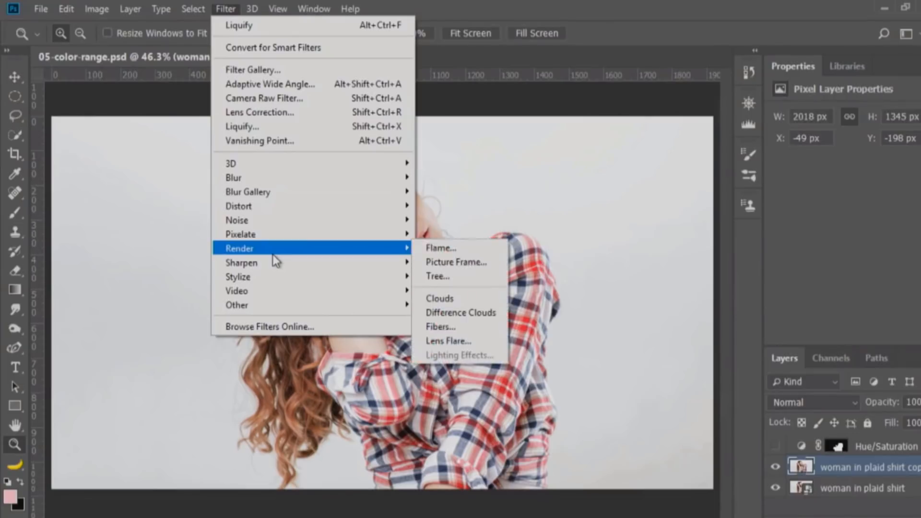
mouse_move(287, 277)
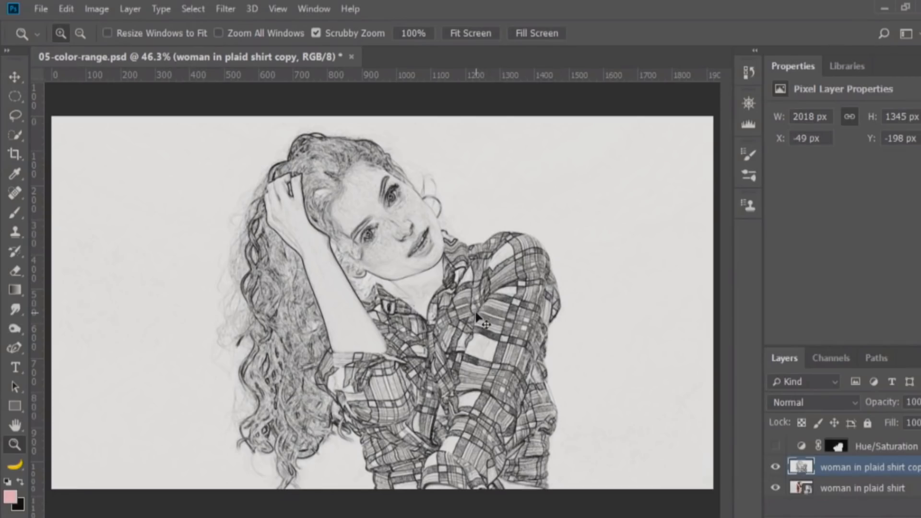
click(97, 9)
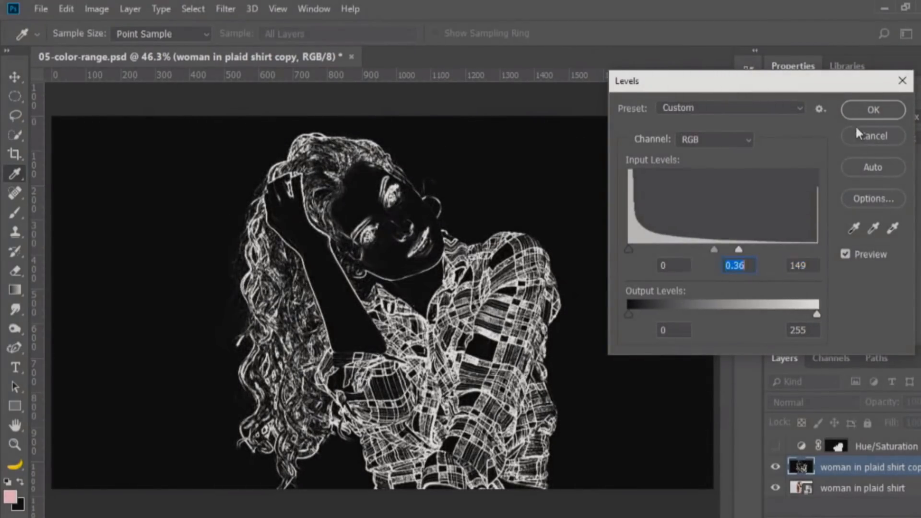
Apply Levels with input values 0, 0.36 and 149 to the edge copy
click(873, 109)
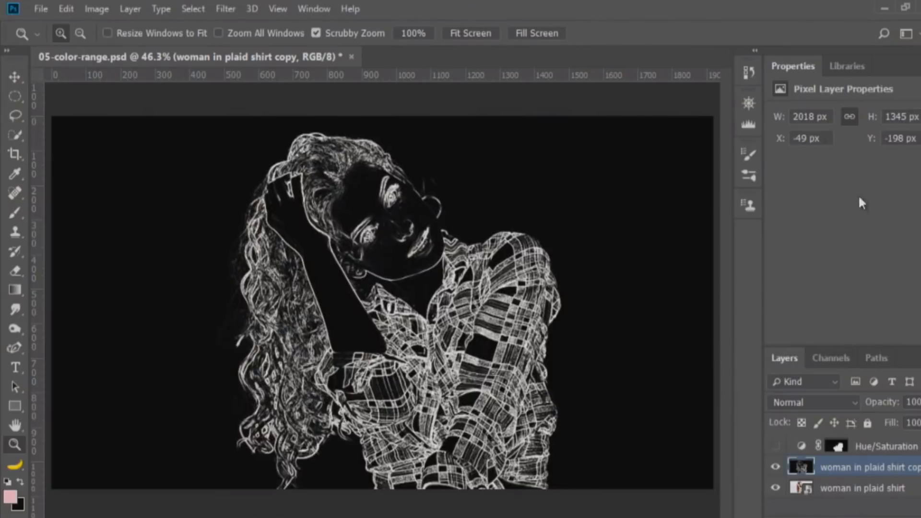
mouse_move(880, 255)
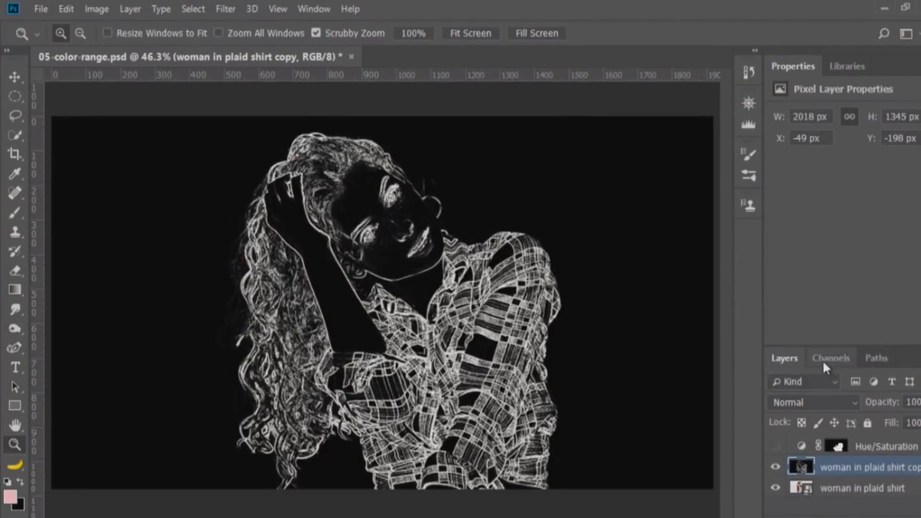
Duplicate the Blue channel as an edge mask and add a Curves adjustment masked to it
click(831, 357)
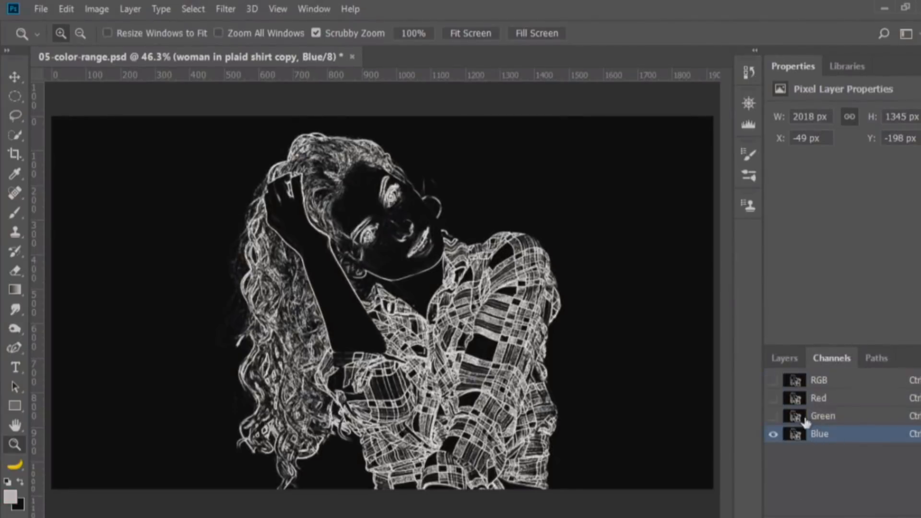
mouse_move(803, 447)
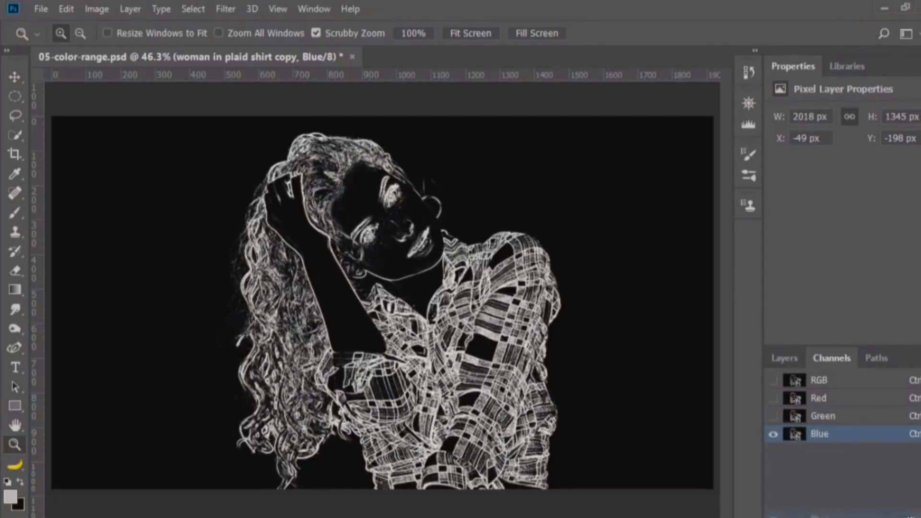
click(818, 434)
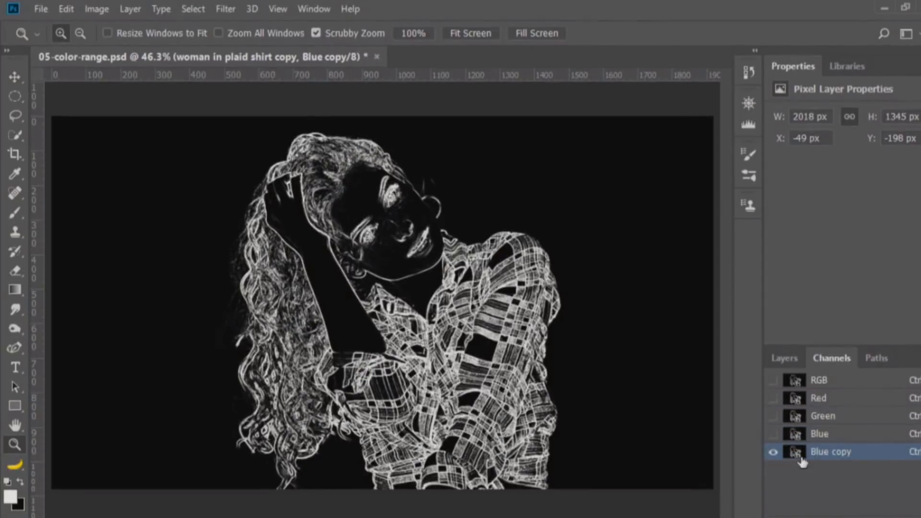
mouse_move(796, 459)
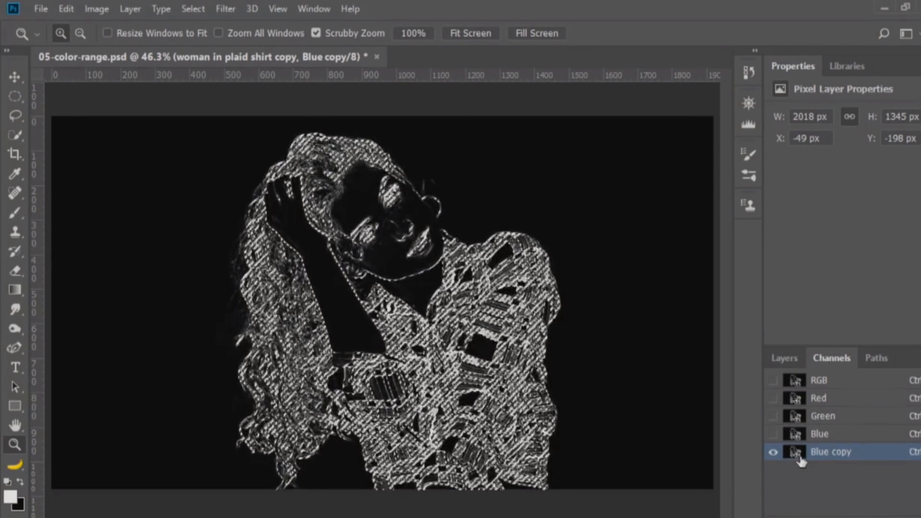
click(784, 358)
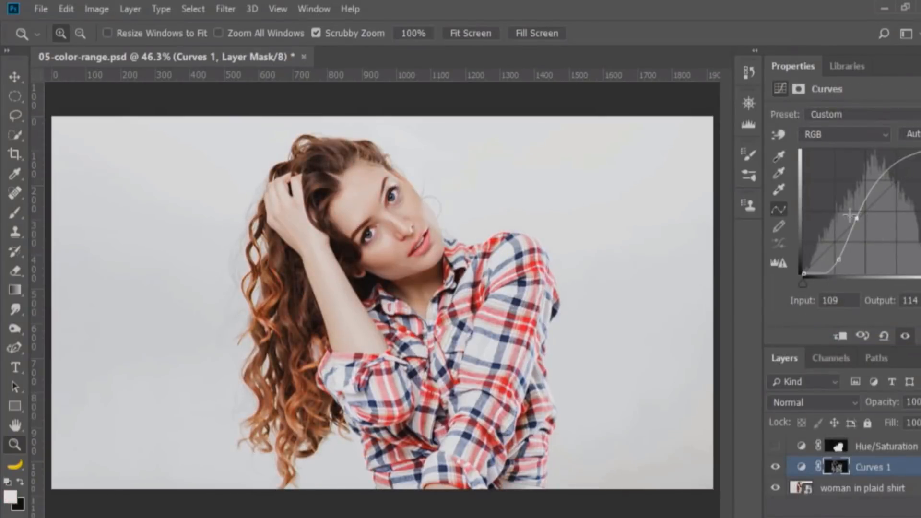
Drag a midtone point on the Curves 1 curve upward to brighten the masked edges
drag(856, 219, 856, 253)
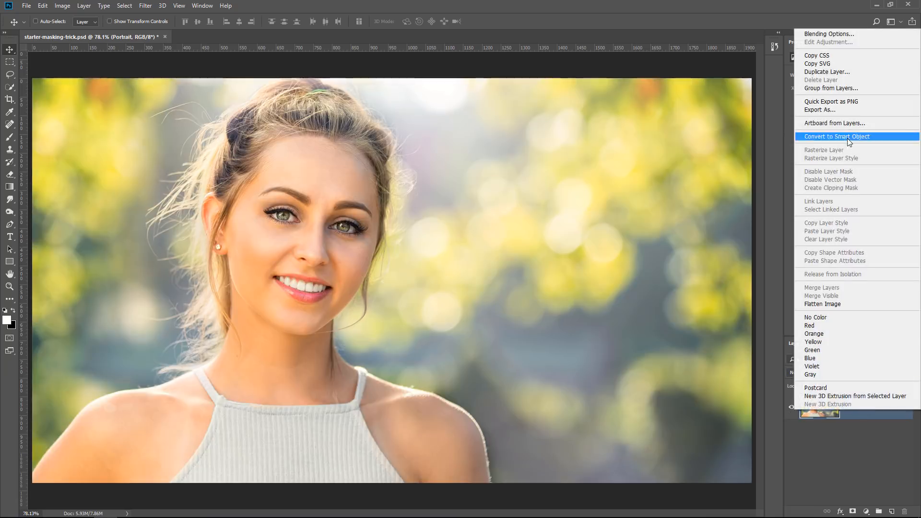
Convert the Portrait layer to a smart object and duplicate it as Portrait copy
click(837, 136)
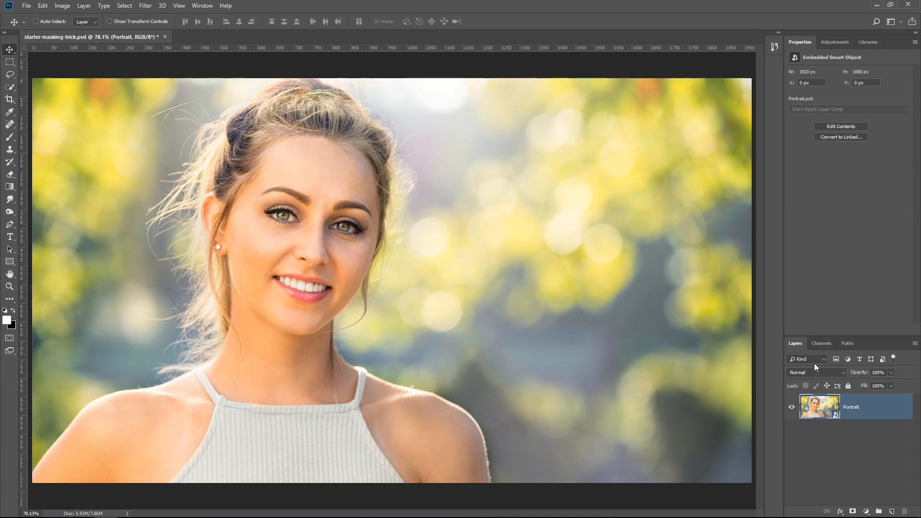
key(Ctrl+j)
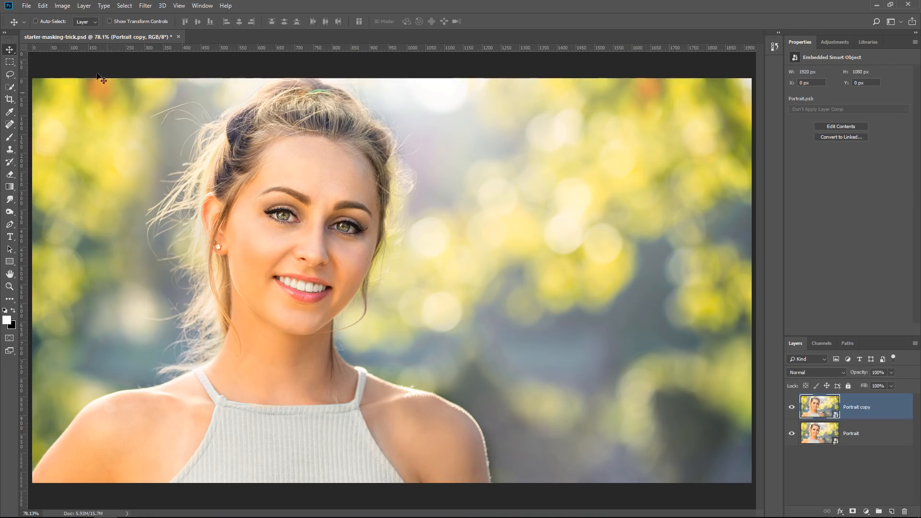
click(65, 6)
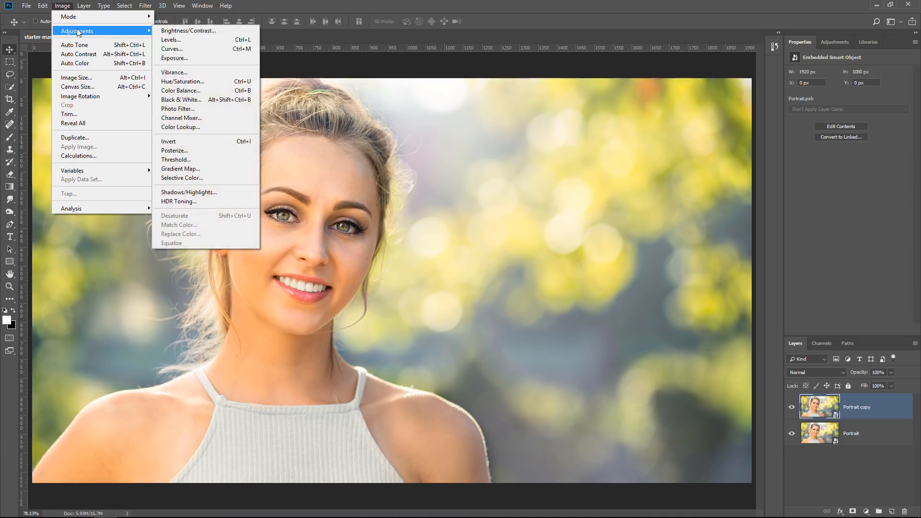
Apply a default Black & White adjustment to Portrait copy as a smart filter
click(181, 99)
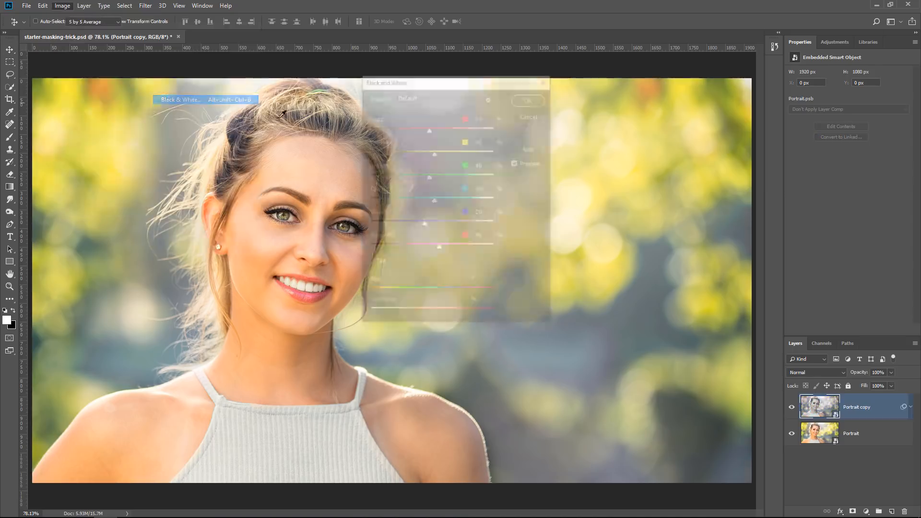
click(180, 99)
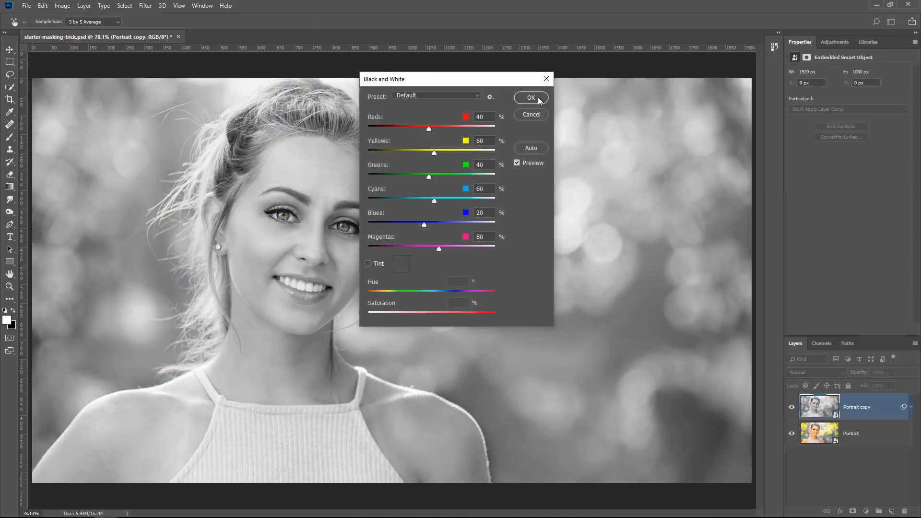
click(530, 97)
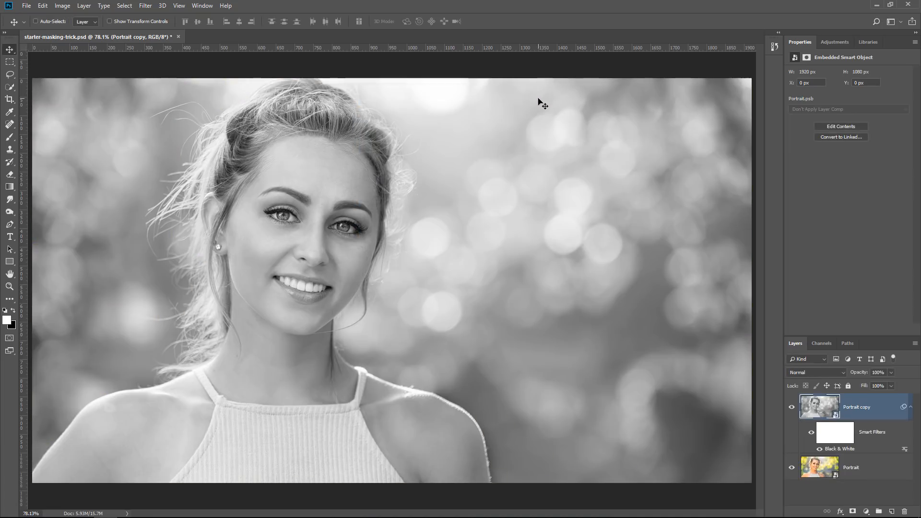
Apply Filter Gallery's Stylize > Glowing Edges to Portrait copy as a smart filter
click(149, 5)
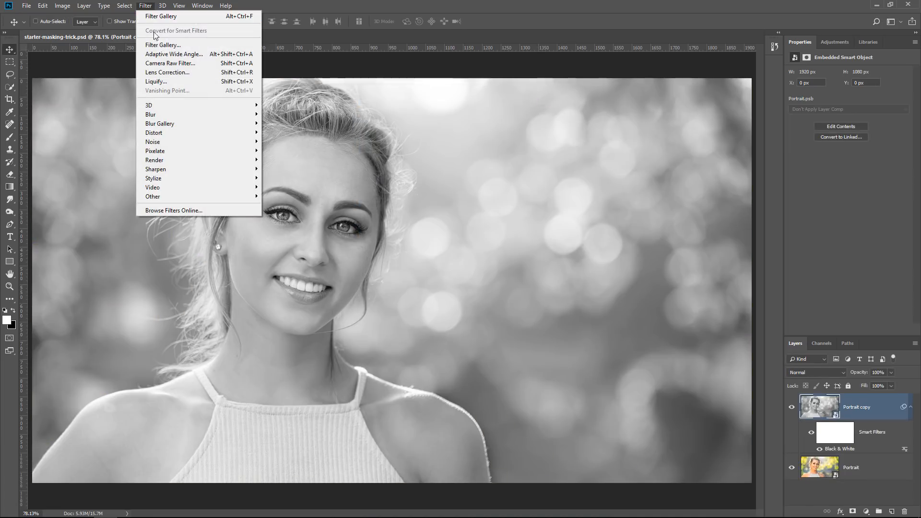
mouse_move(172, 44)
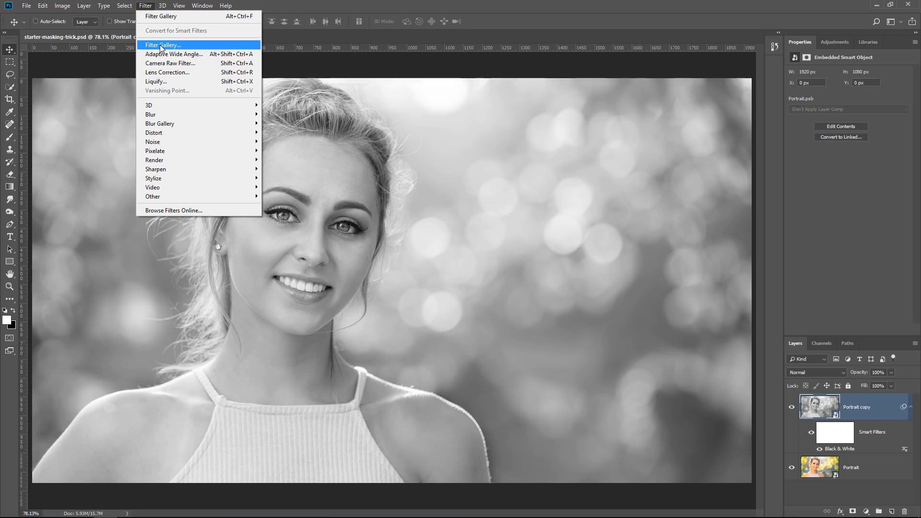
click(162, 47)
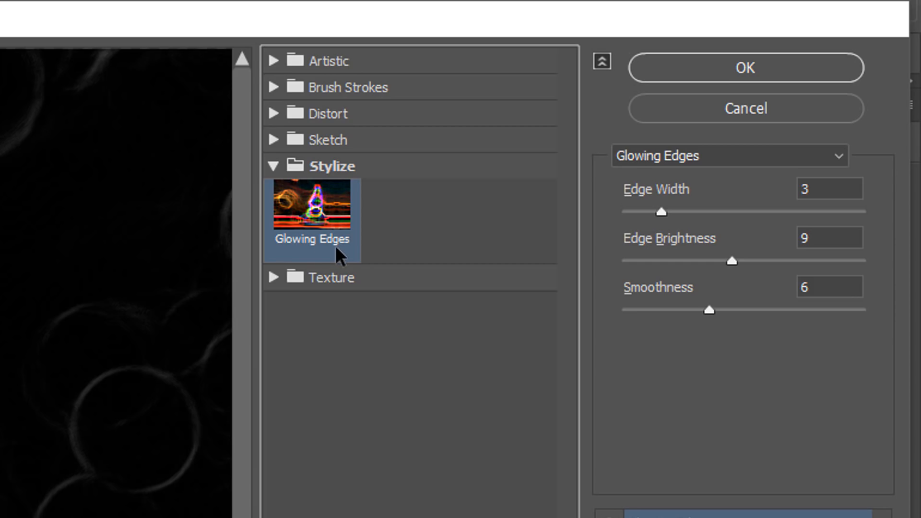
mouse_move(747, 226)
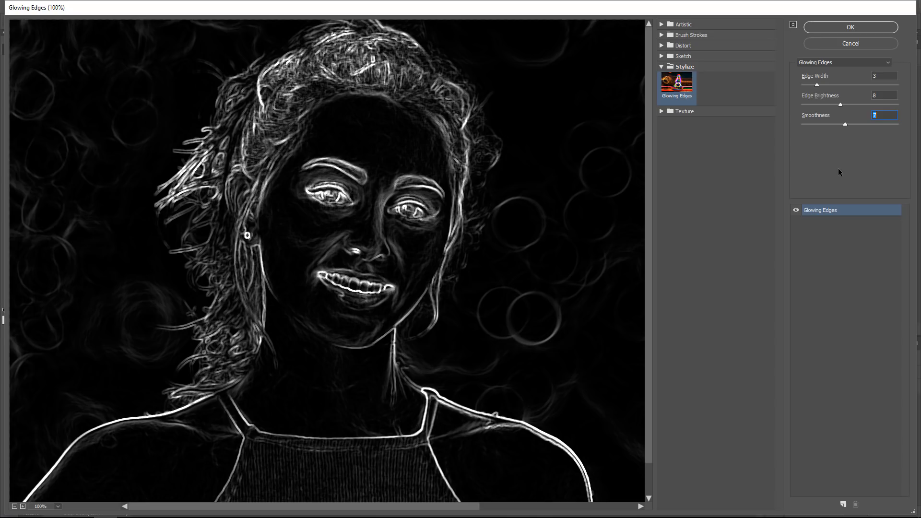
mouse_move(816, 191)
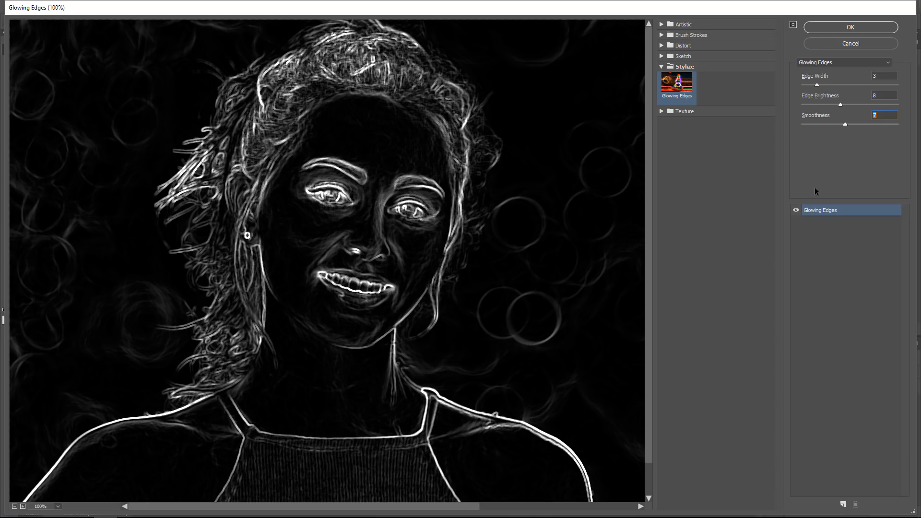
mouse_move(835, 42)
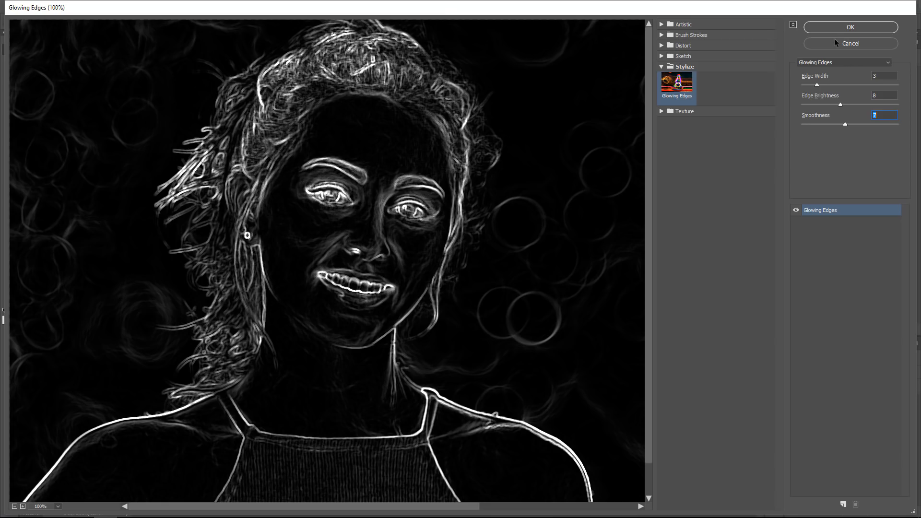
click(853, 26)
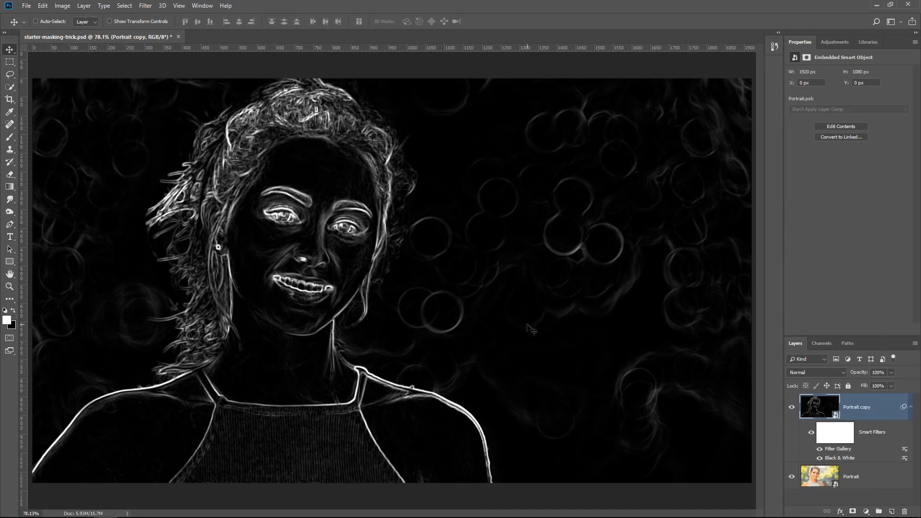
mouse_move(167, 144)
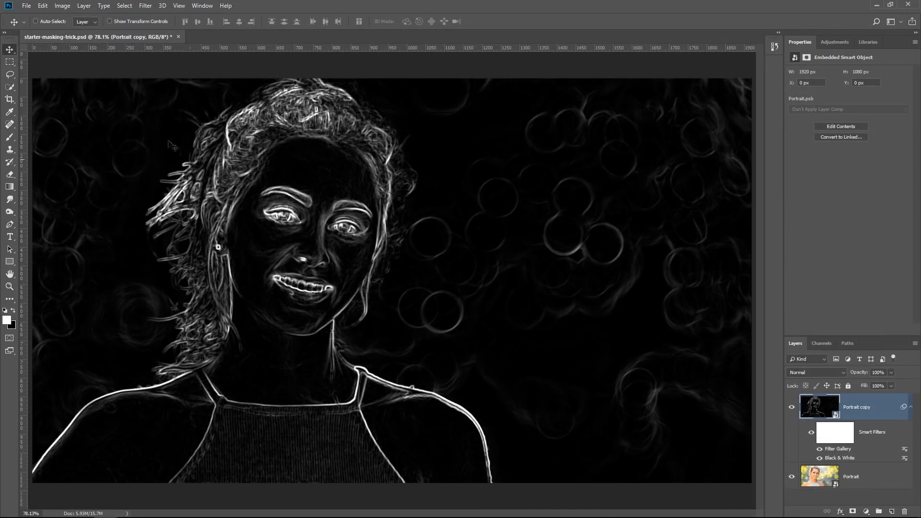
Apply a Levels filter to Portrait copy with the midtone slider at about 1.03
click(79, 7)
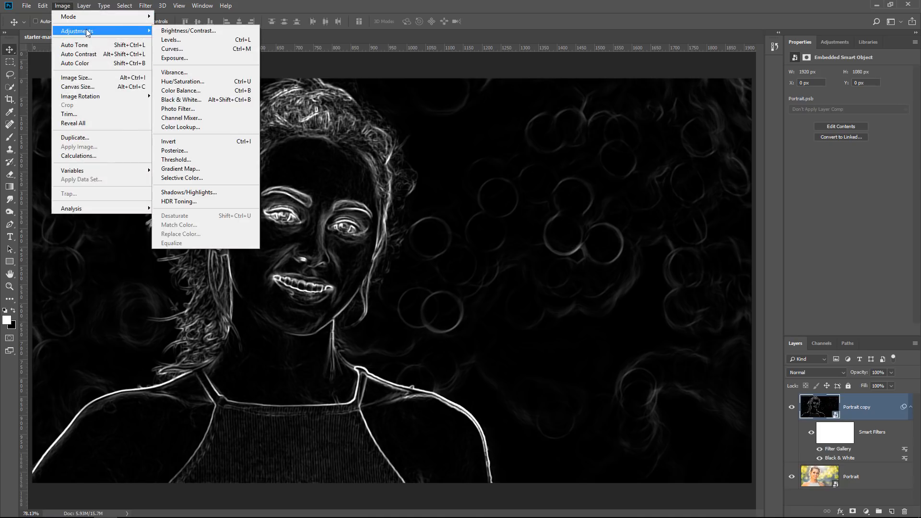
click(169, 30)
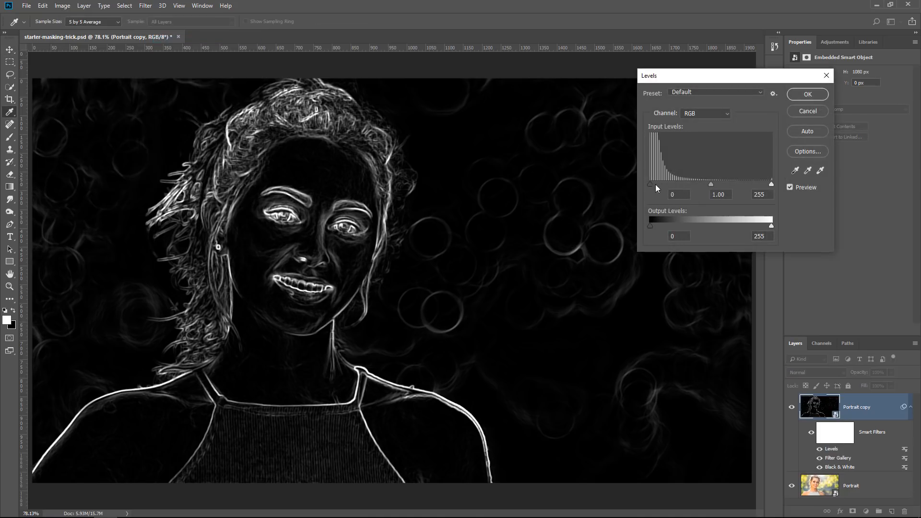
drag(649, 184, 689, 183)
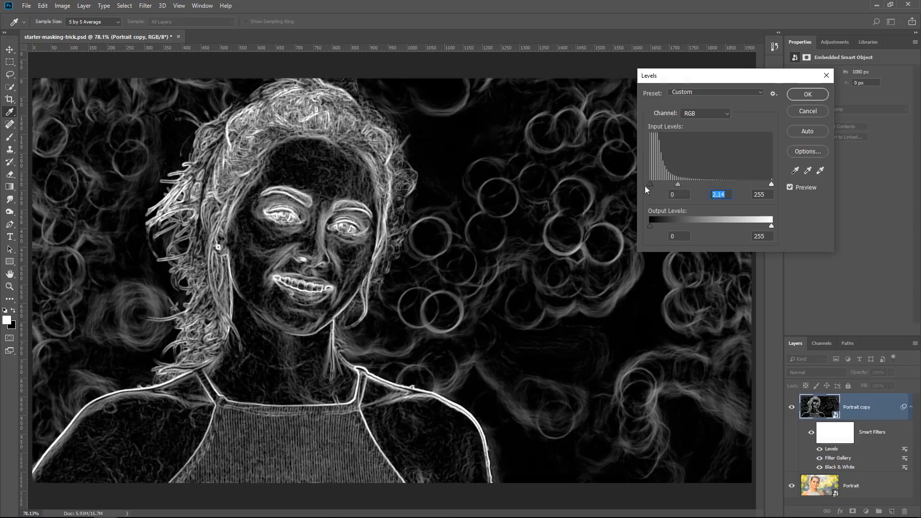
drag(677, 183, 709, 184)
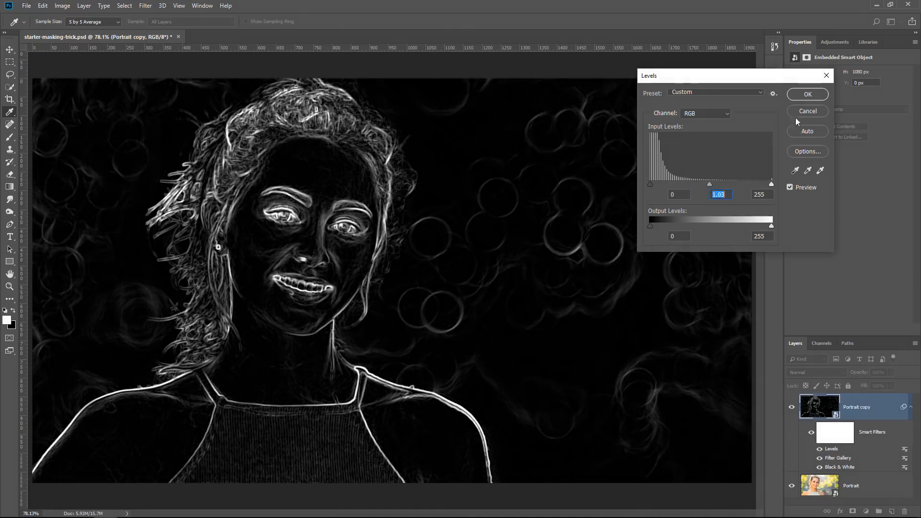
click(807, 94)
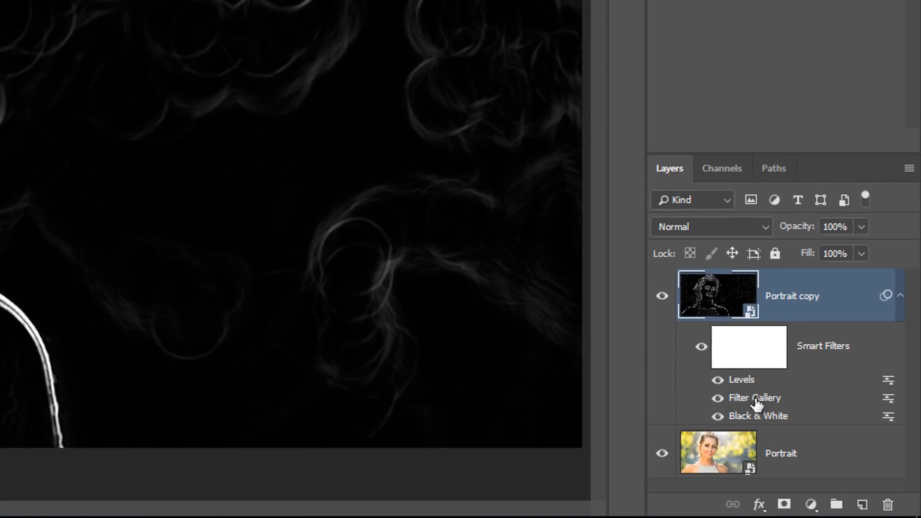
mouse_move(761, 420)
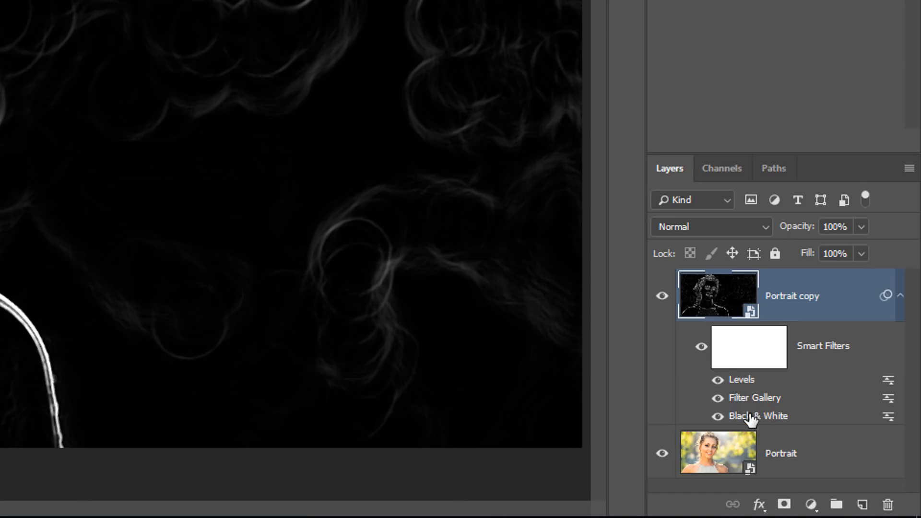
mouse_move(751, 414)
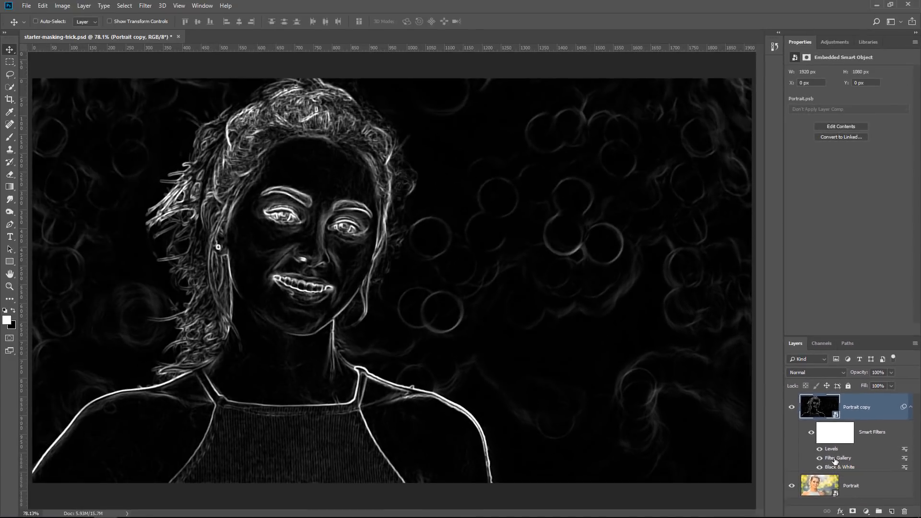
double_click(838, 458)
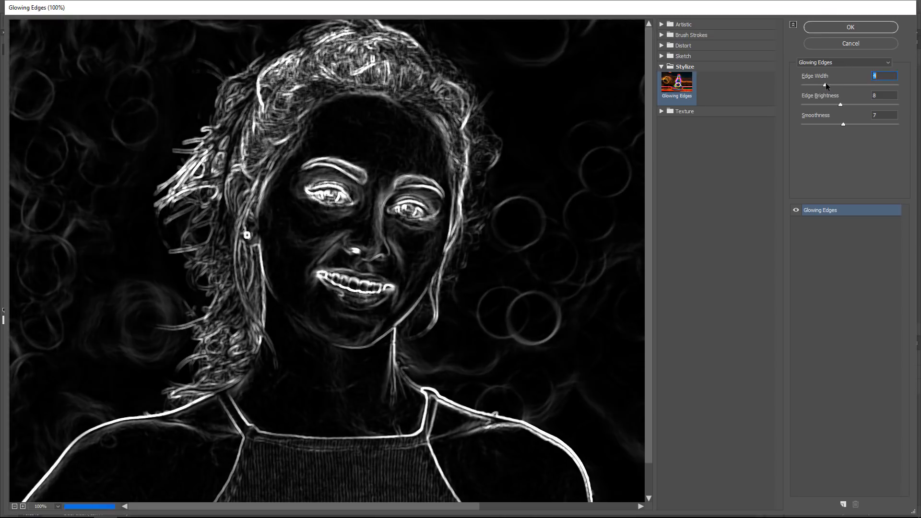
click(851, 26)
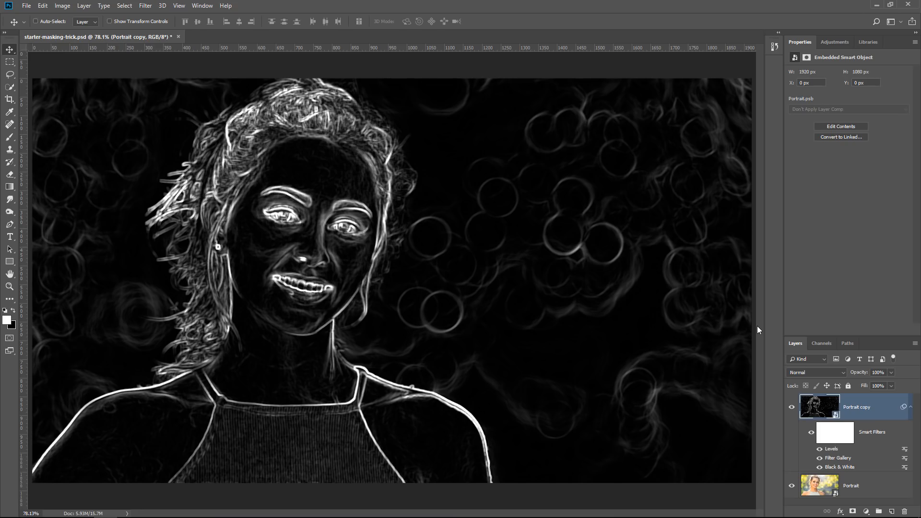
Ctrl-click the RGB channel to load the glowing edges' luminosity as a selection
key(Ctrl+Alt+2)
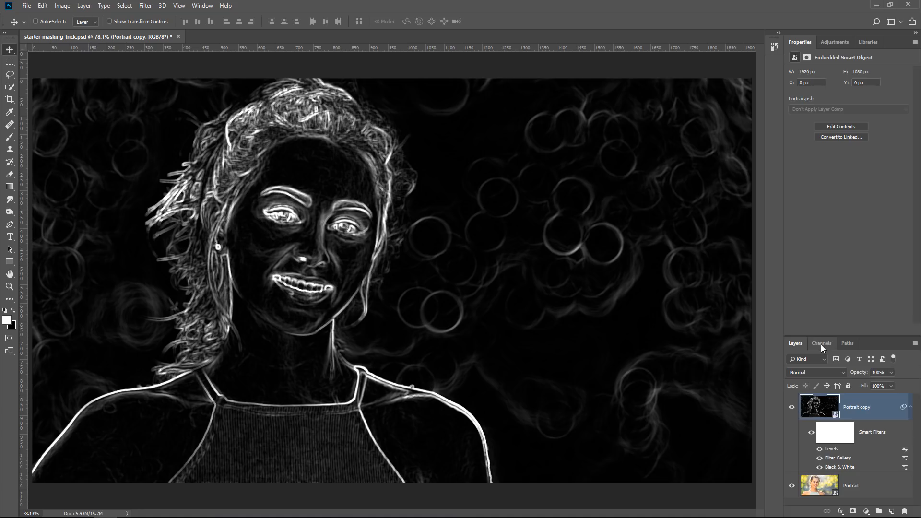
click(821, 343)
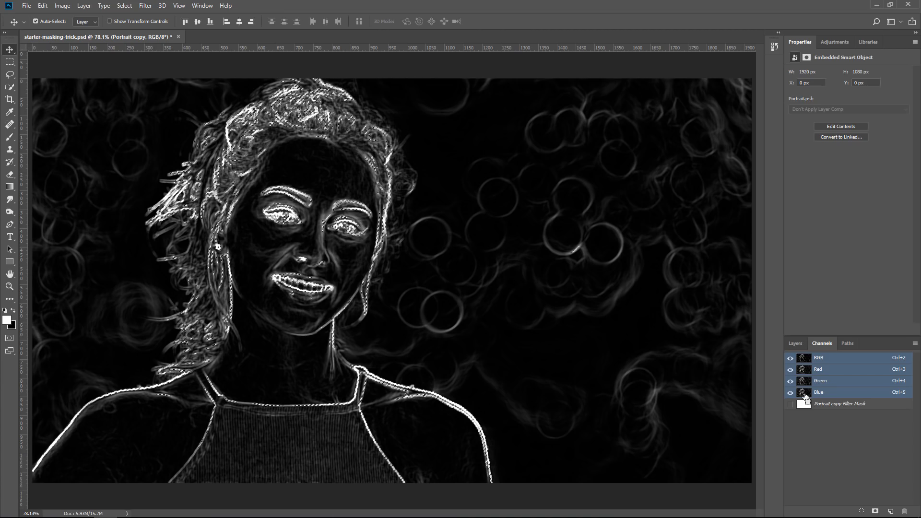
key(ctrl)
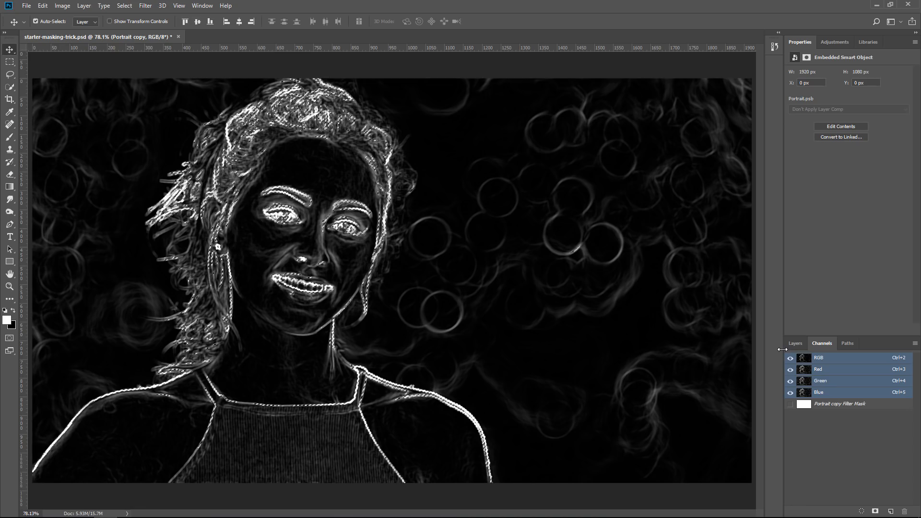
click(796, 343)
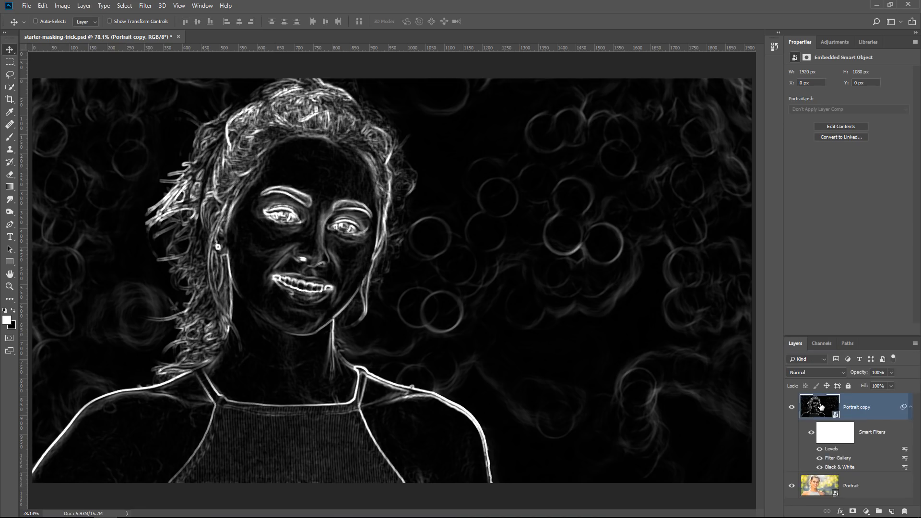
key(ctrl+alt+2)
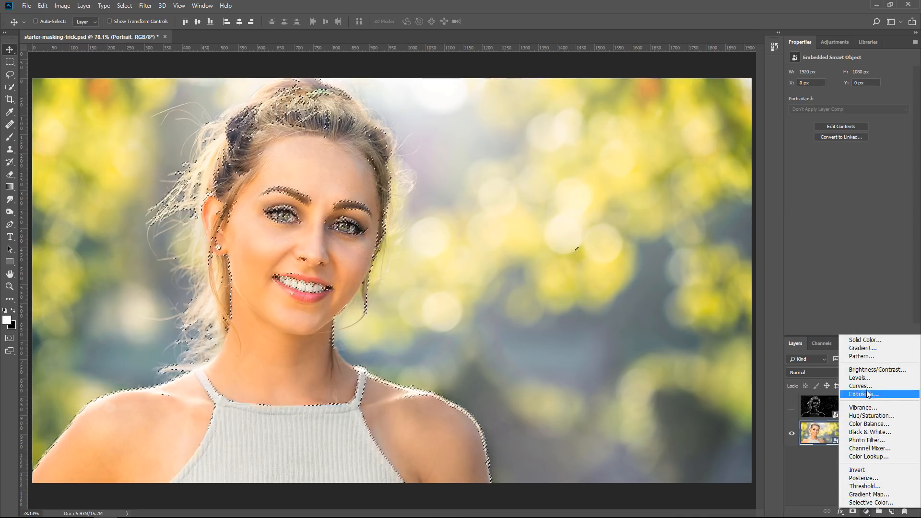
Add a Curves 1 layer masked to the edges, inspect its mask, then reshape the curve
click(860, 386)
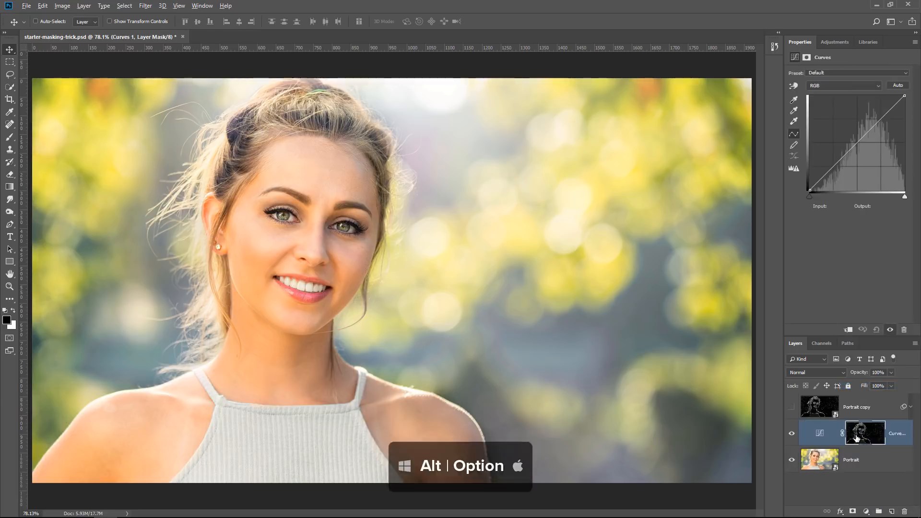
click(864, 433)
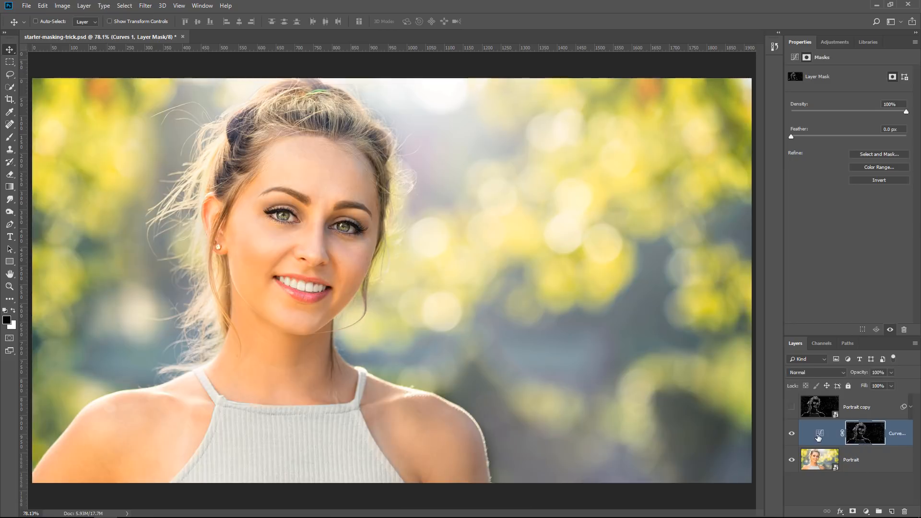
click(819, 433)
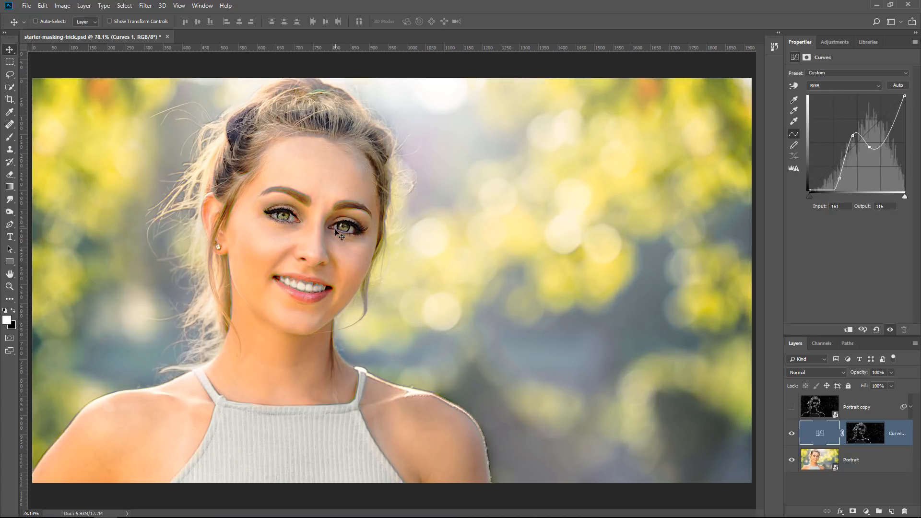
mouse_move(507, 280)
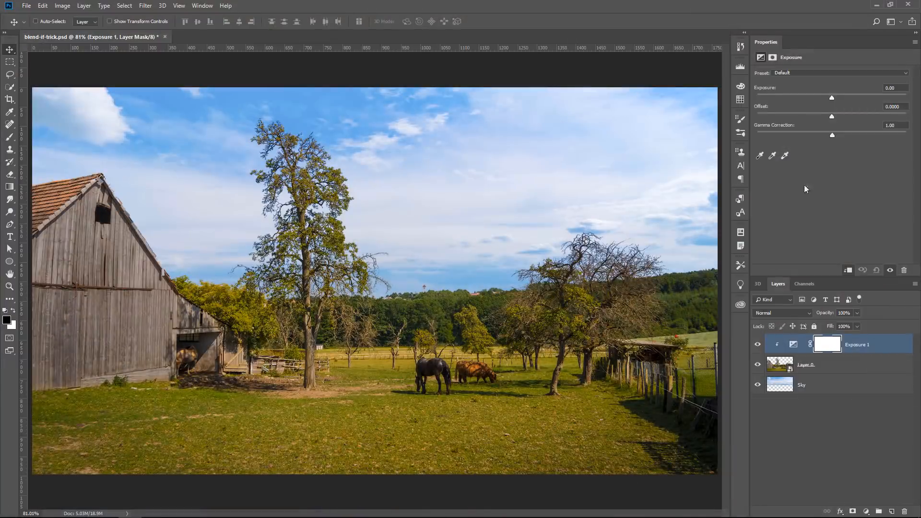
Test and reset Exposure in blend-if-trick.psd, then lower it to -0.96
drag(831, 97, 835, 97)
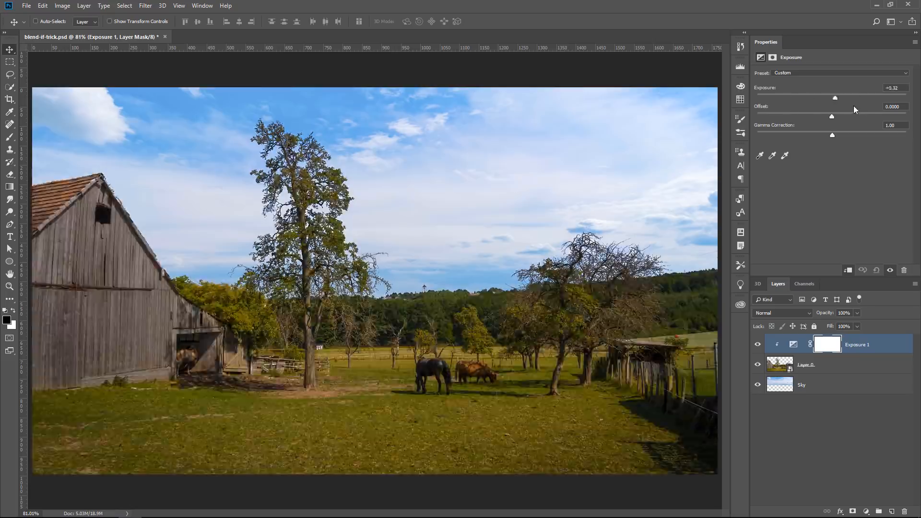
drag(835, 97, 793, 97)
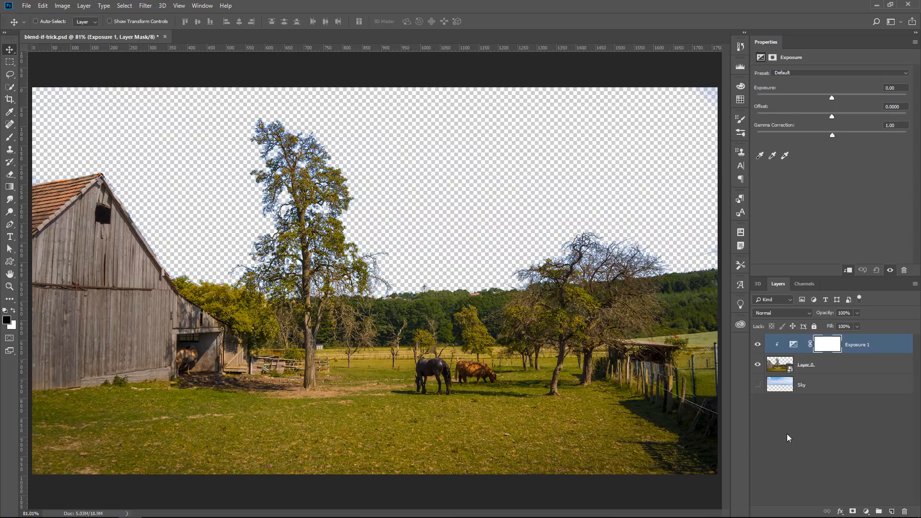
drag(830, 97, 821, 97)
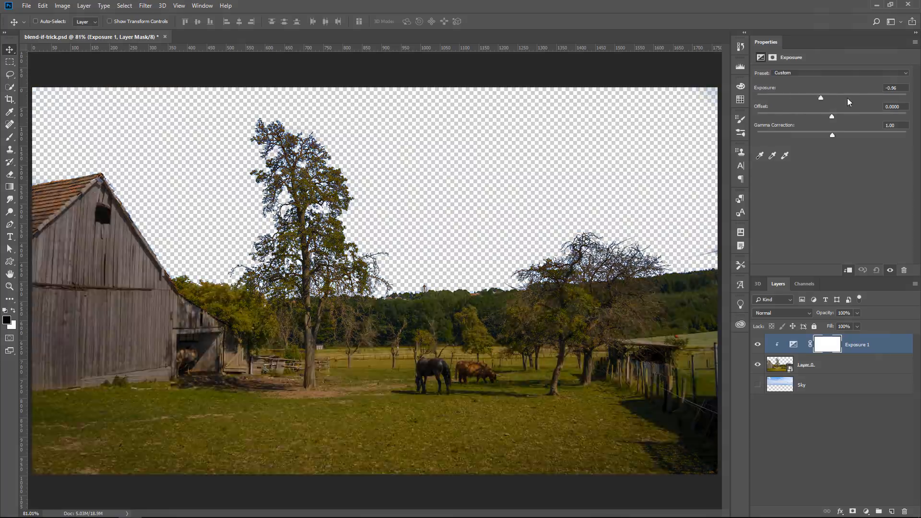